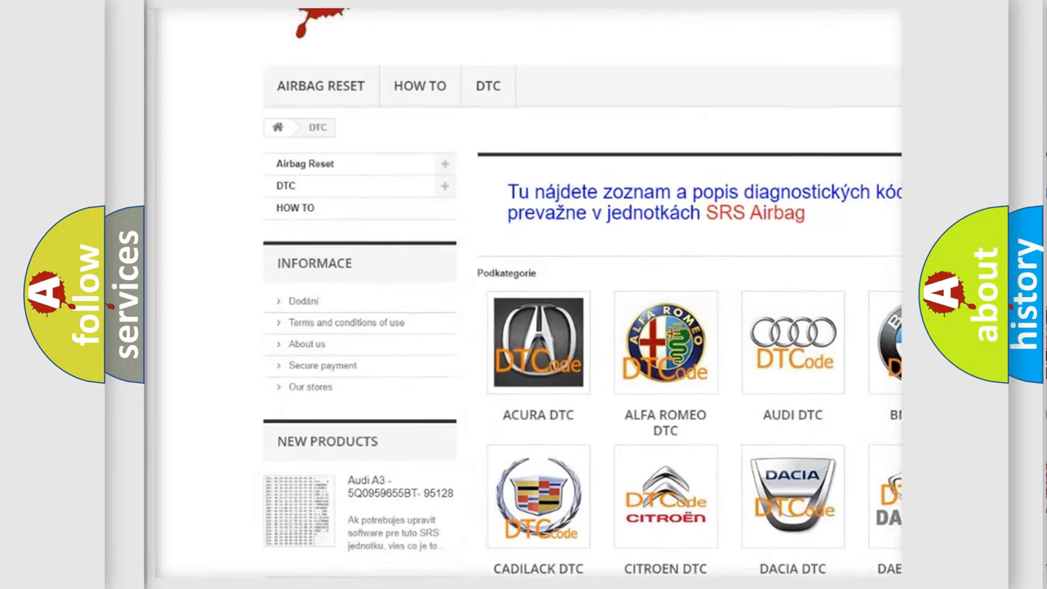
{"action": "scroll", "scroll_direction": "down", "scroll_amount": 3}
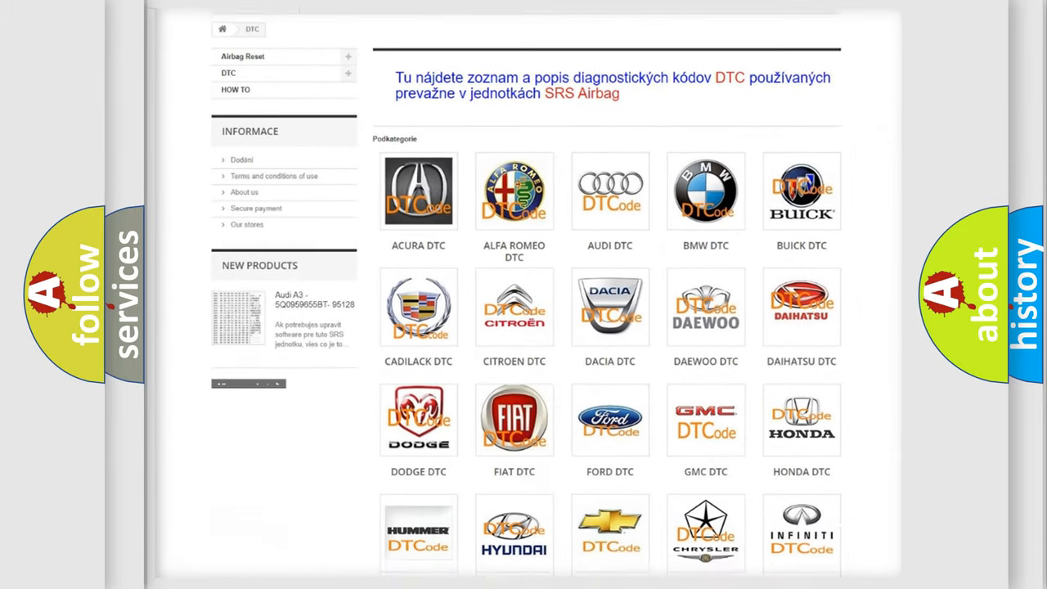
{"action": "scroll", "scroll_direction": "down", "scroll_amount": 3}
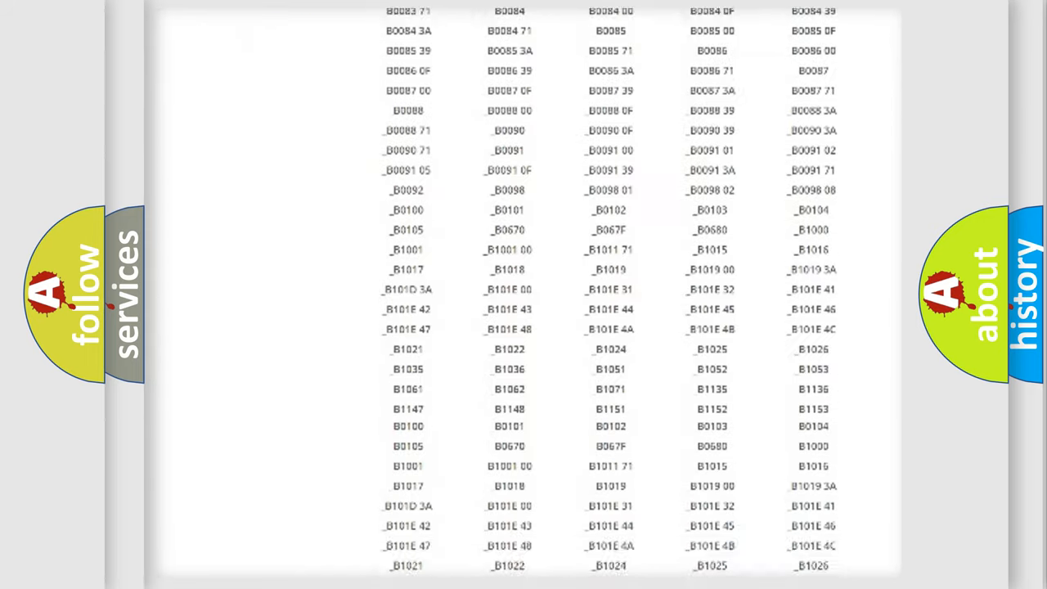
{"action": "scroll", "scroll_direction": "down", "scroll_amount": 3}
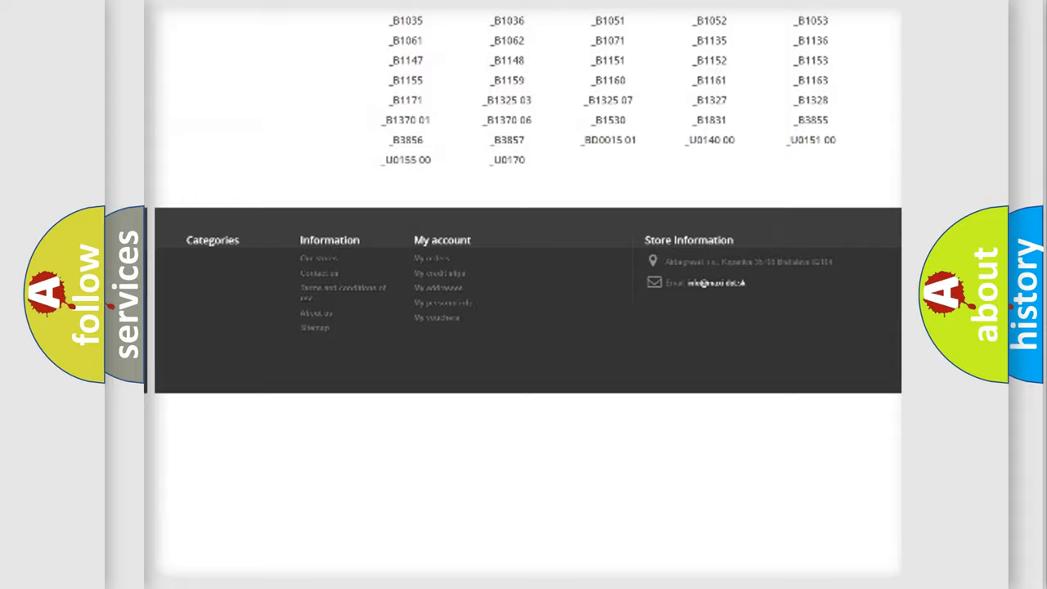
{"action": "scroll", "scroll_direction": "up", "scroll_amount": 3}
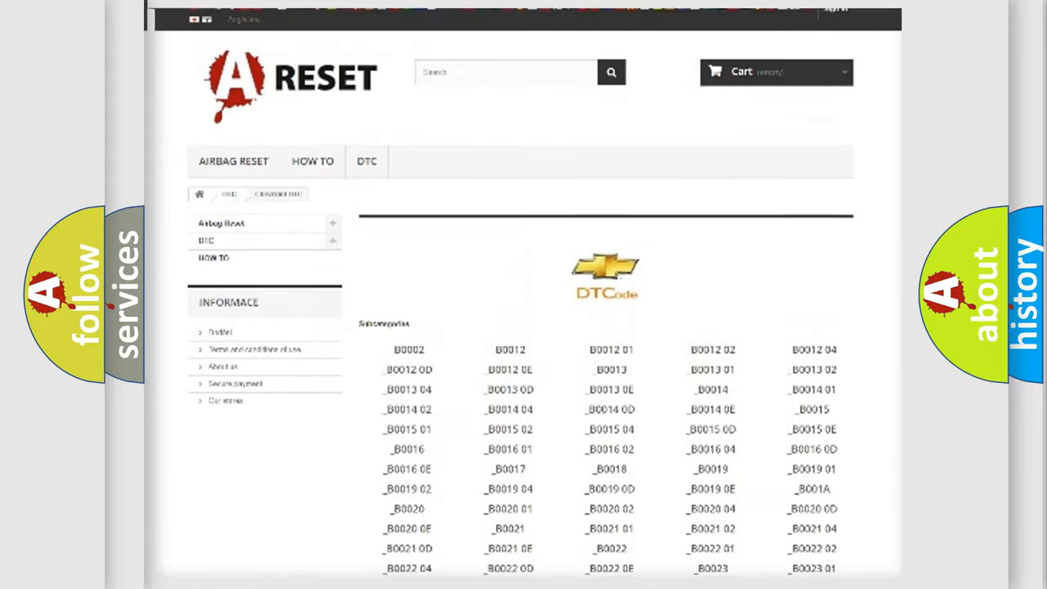